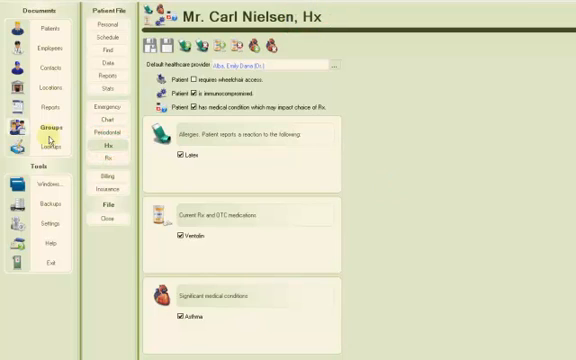
Create a new Patient Document report named 'Hx' from Reports > New, opening its blank design page.
click(44, 102)
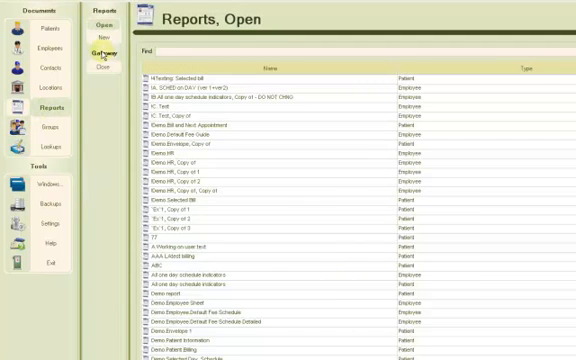
click(102, 38)
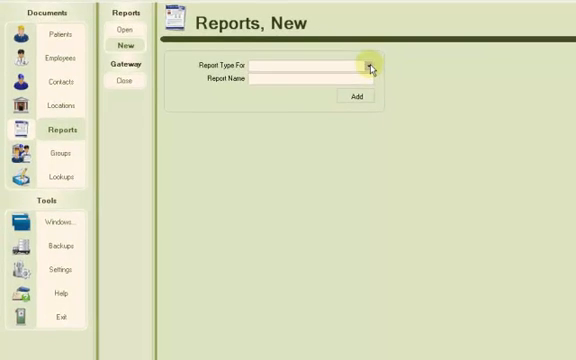
click(368, 64)
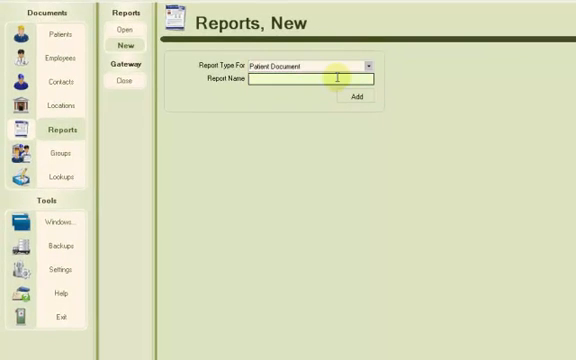
text(Hx)
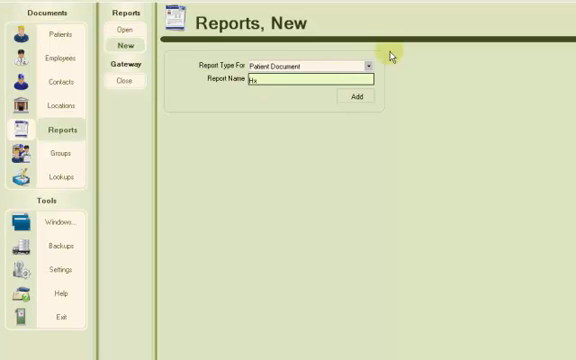
click(354, 96)
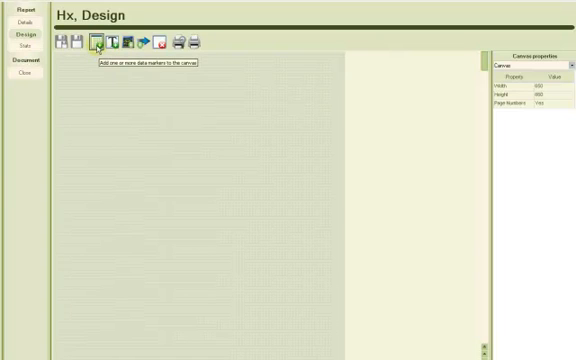
Insert data markers for today's long date, wheelchair, allergic substances, medical conditions and medication types.
click(100, 44)
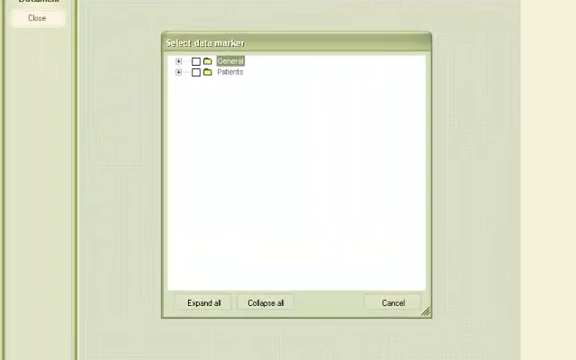
click(180, 68)
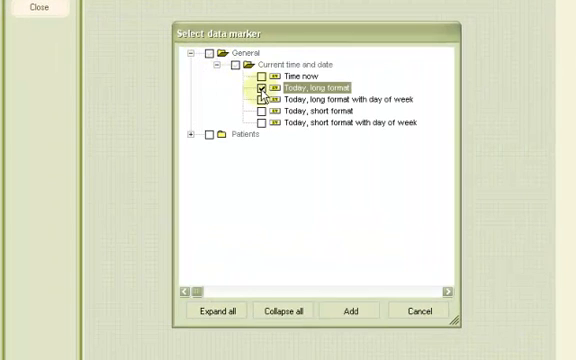
click(196, 136)
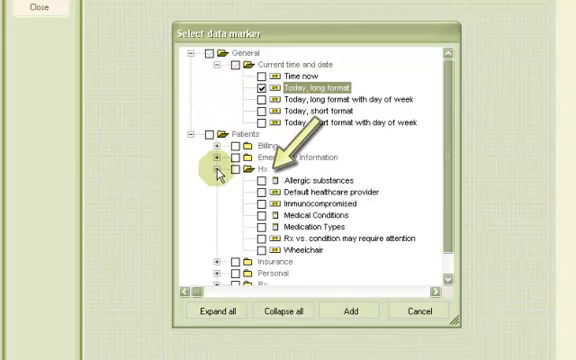
scroll(down, 3)
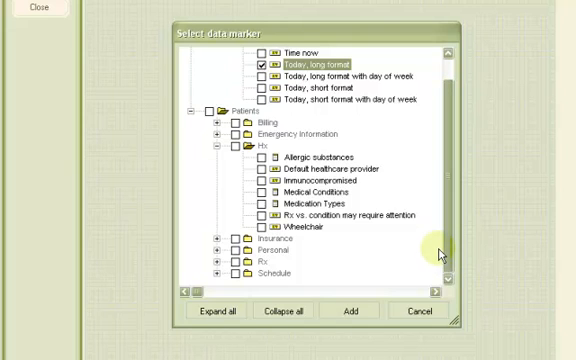
click(264, 156)
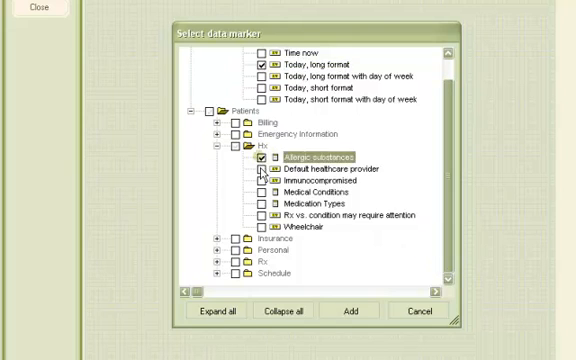
click(266, 180)
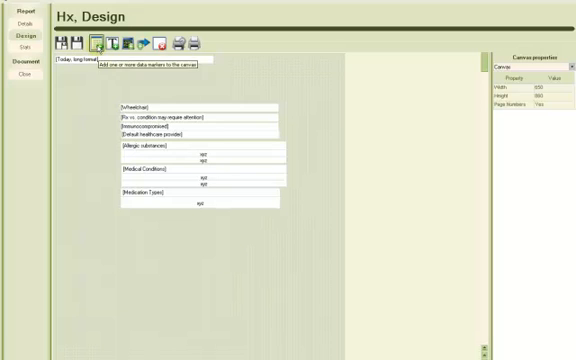
Insert the patient's Title, first and last name marker from Patients > Personal > Name.
click(98, 48)
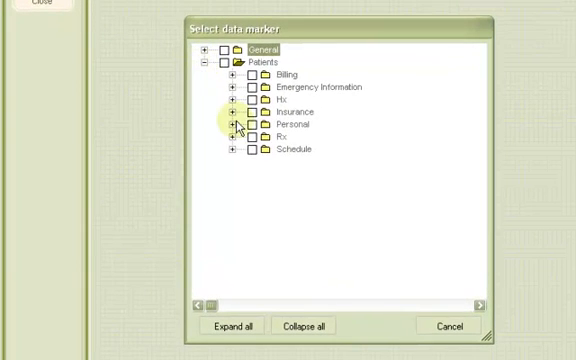
click(234, 124)
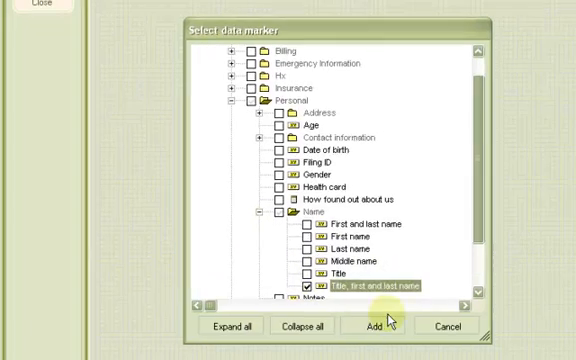
click(372, 328)
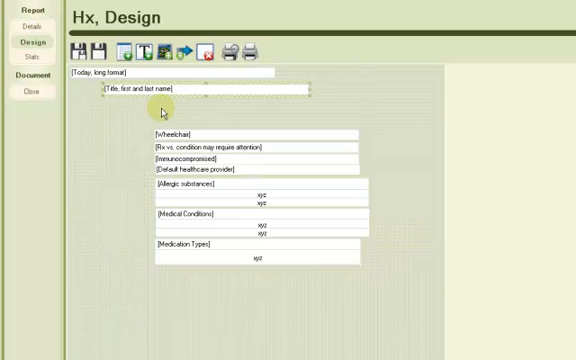
mouse_move(148, 50)
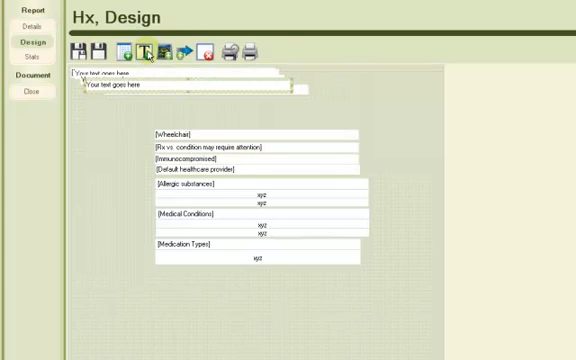
Add text labels Current Physician, Wheelchair, Allergies, Conditions and Rx Prescribing beside the fields.
click(144, 48)
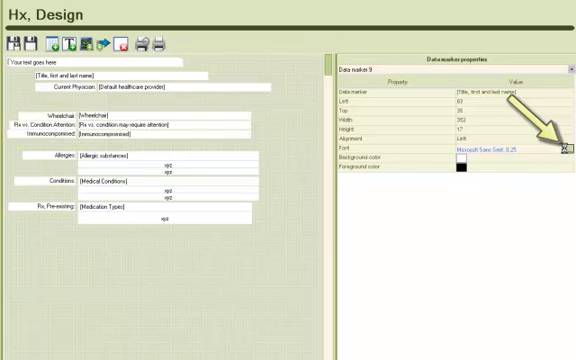
Give the patient name field a larger bold font via the Font property.
click(566, 148)
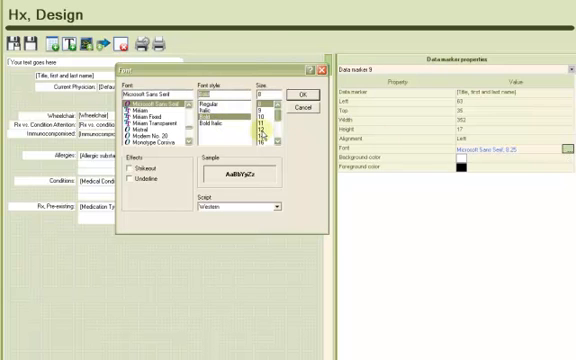
click(288, 88)
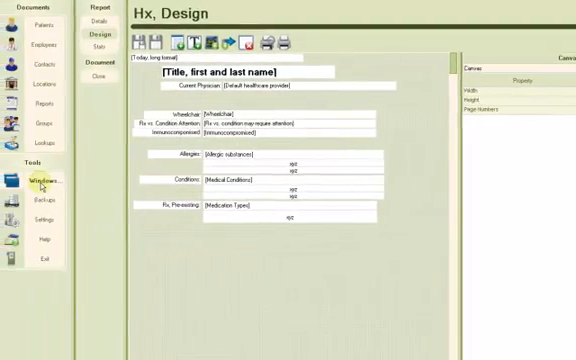
click(40, 180)
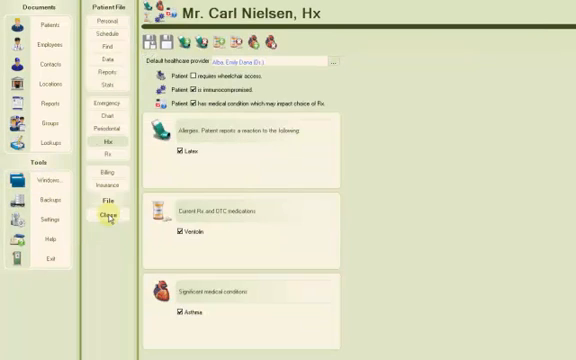
click(104, 72)
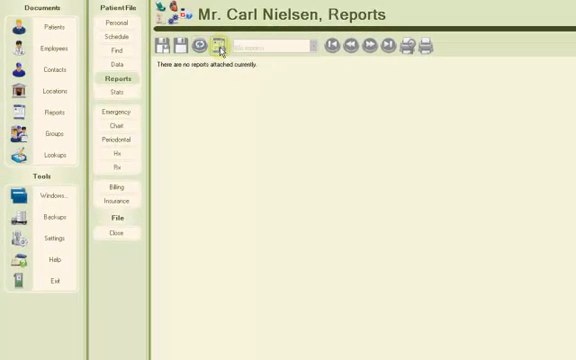
click(220, 46)
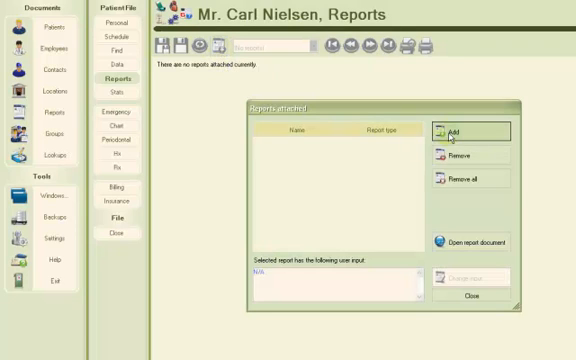
click(476, 130)
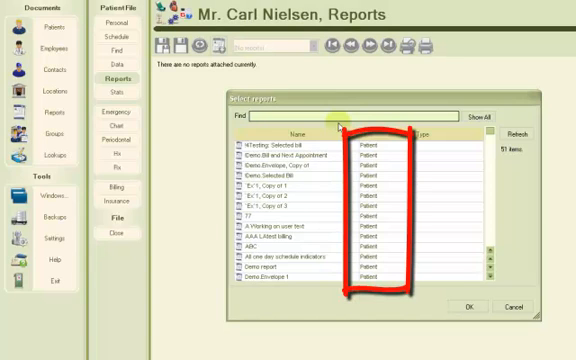
text(Hx)
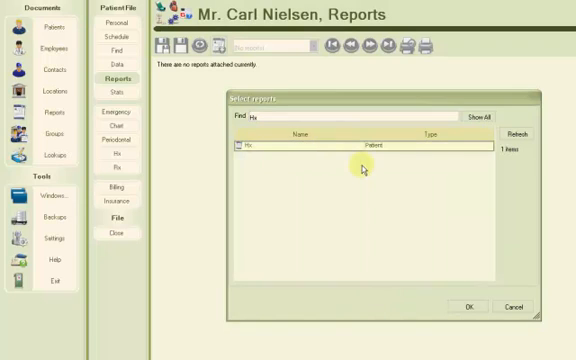
mouse_move(468, 238)
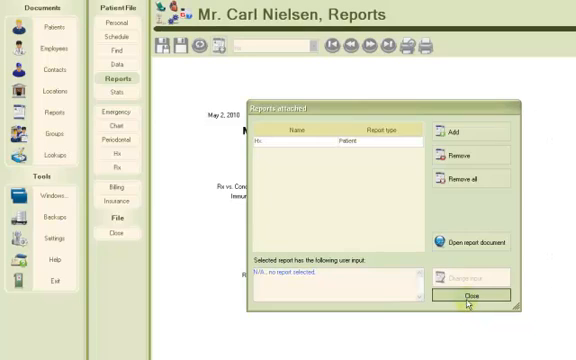
click(484, 294)
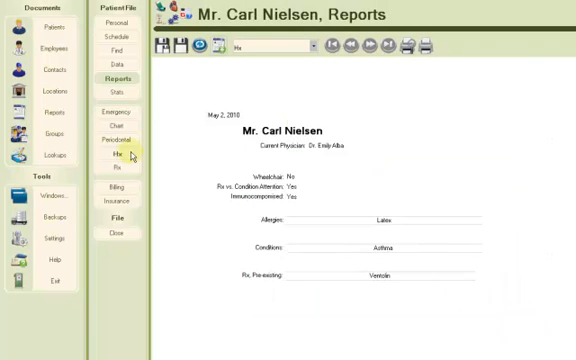
click(114, 156)
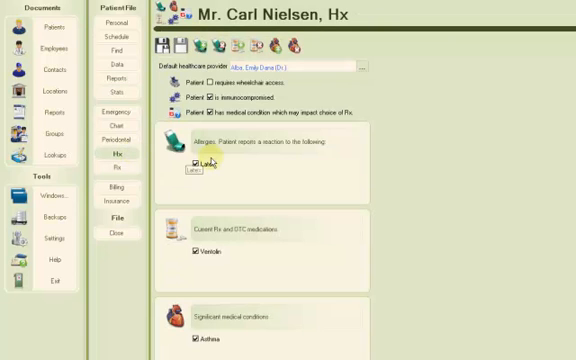
click(196, 164)
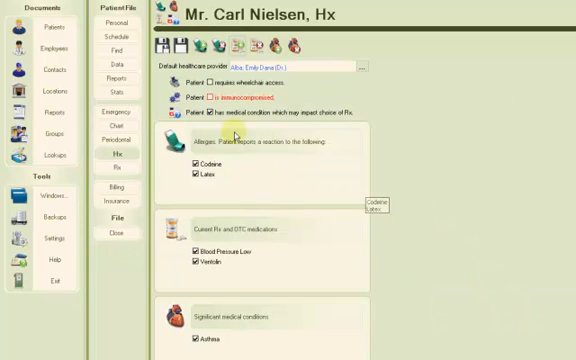
mouse_move(164, 98)
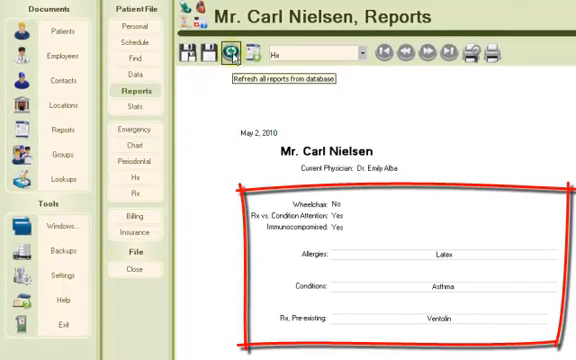
click(236, 52)
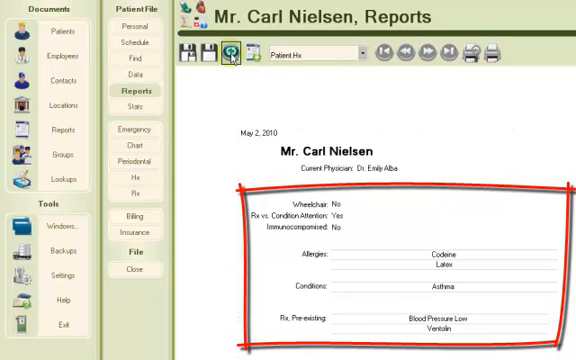